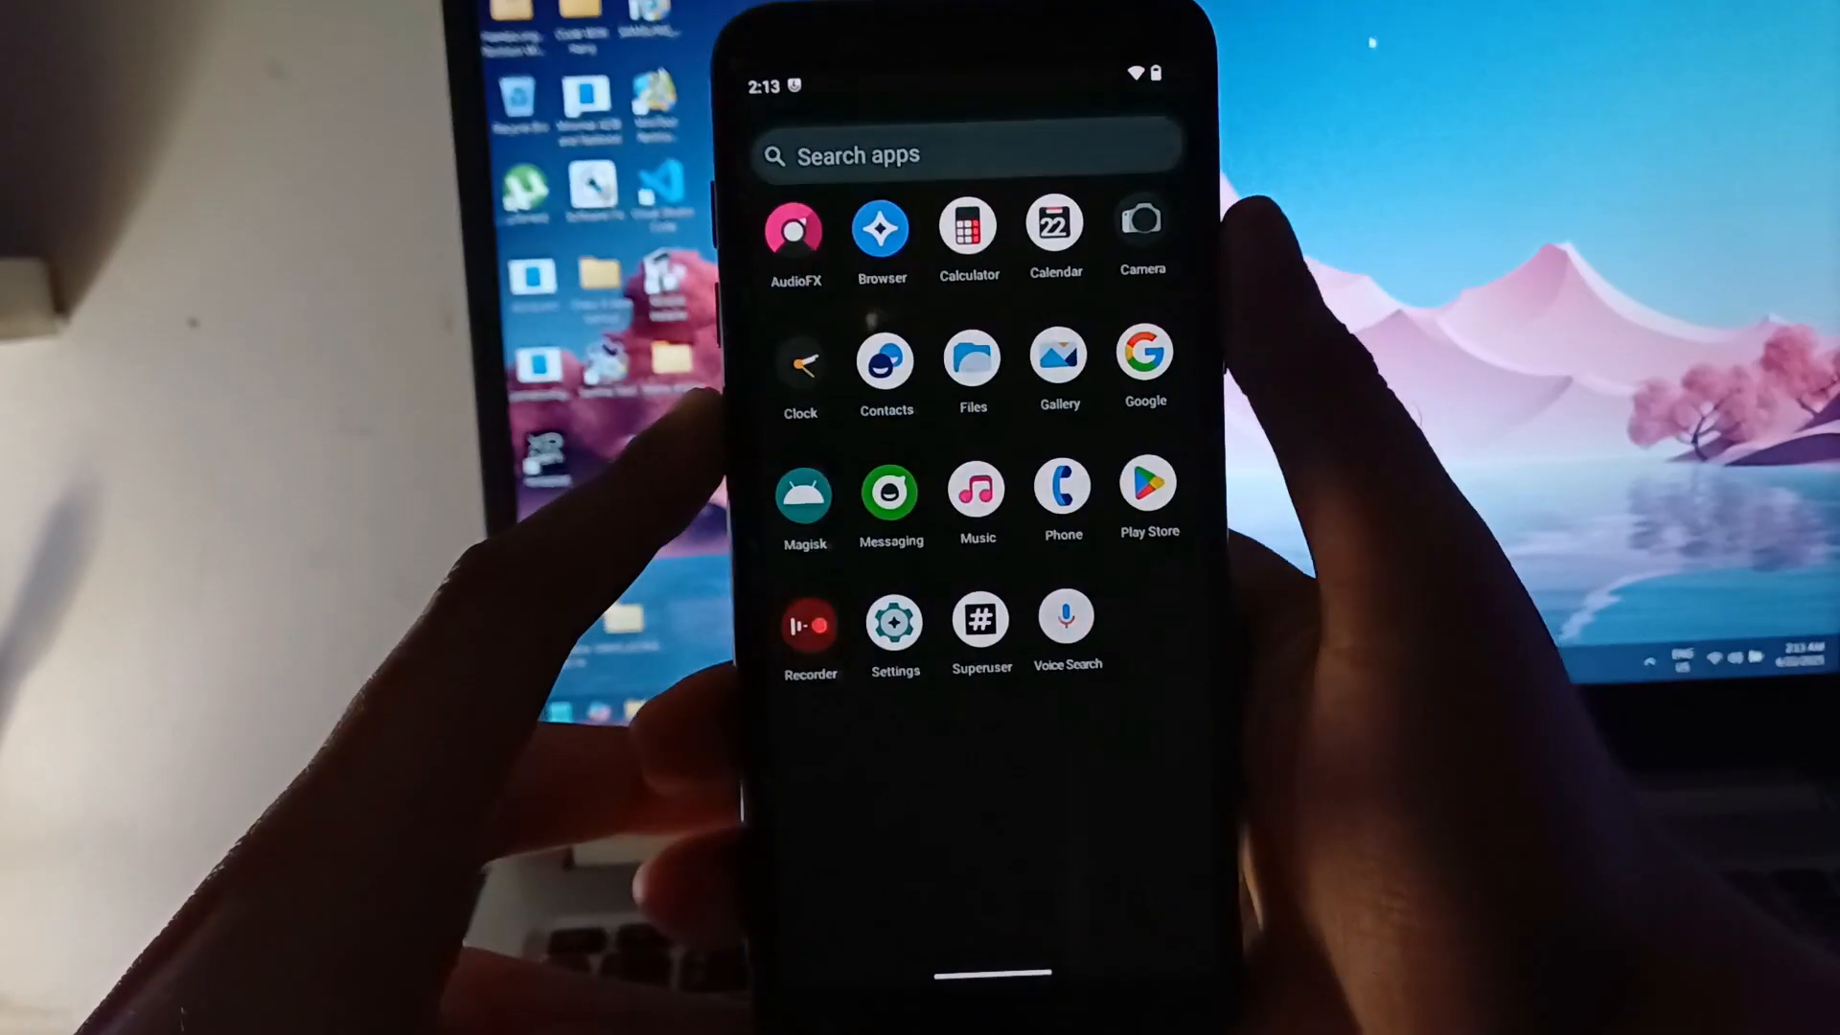
Step: Launch Settings, open About device, and scroll through the Android 13 and LineageOS 20 build details
click(895, 623)
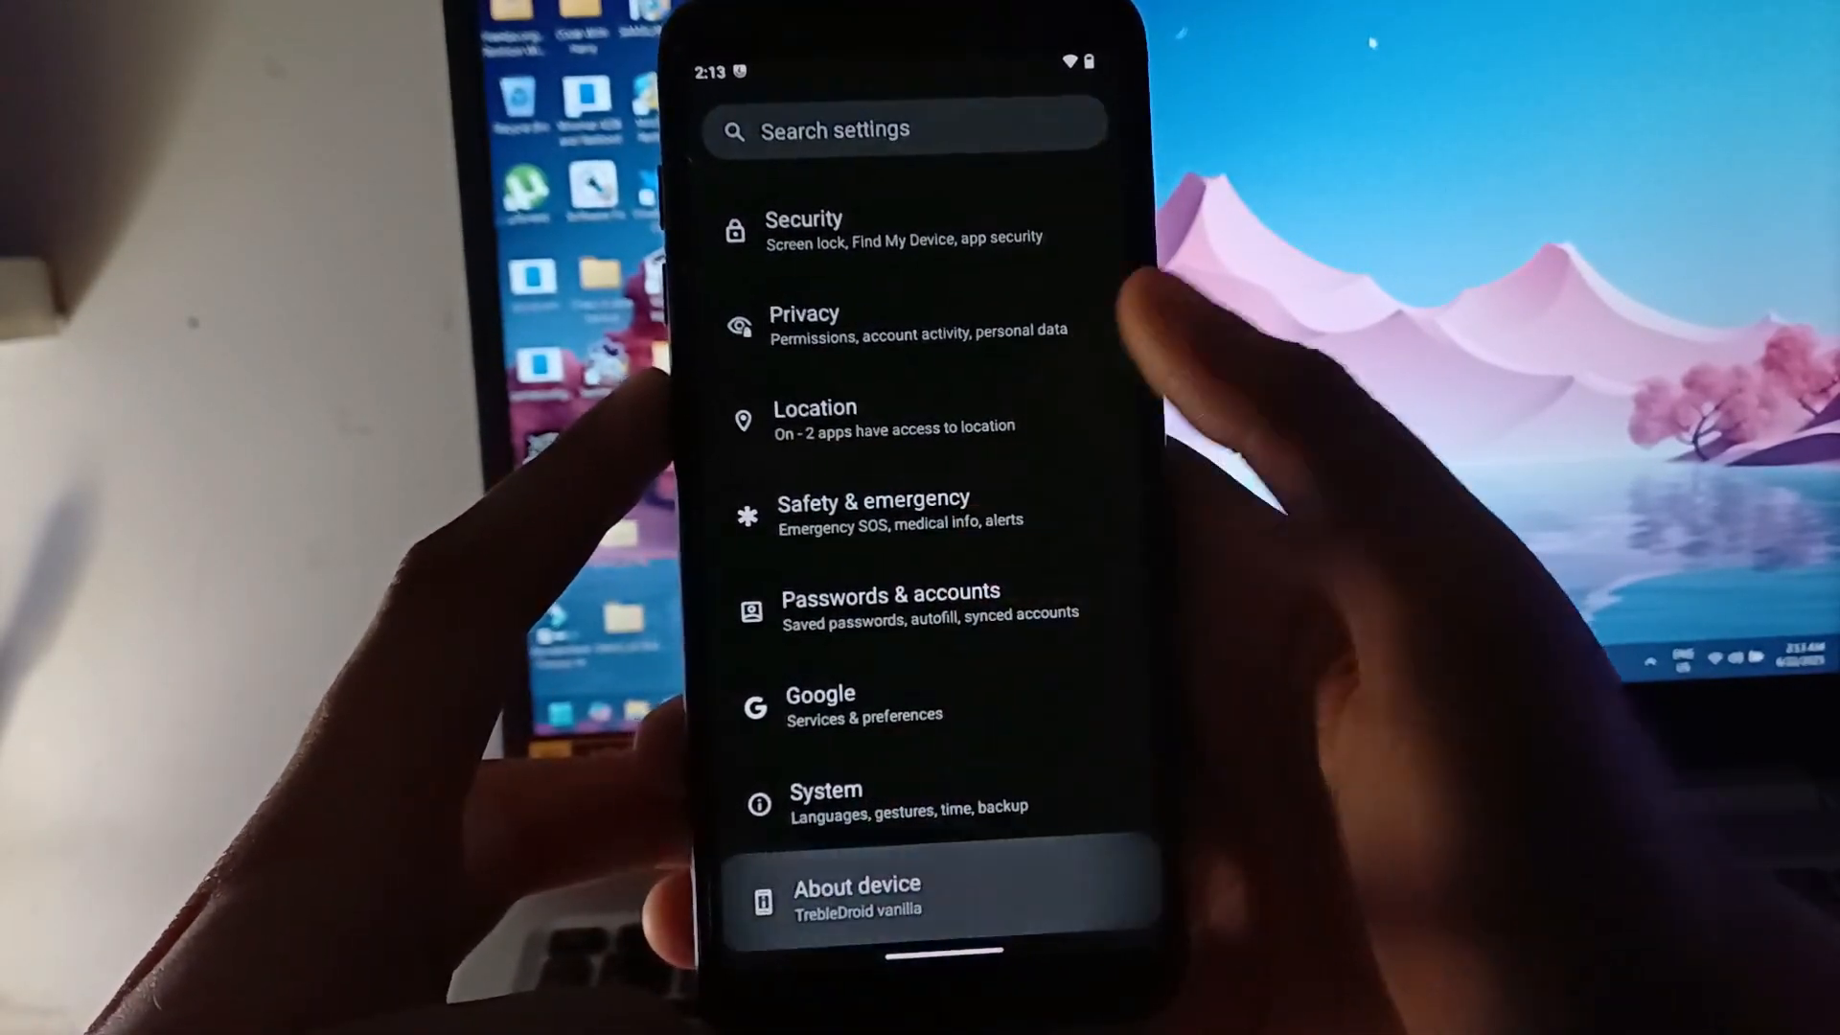
click(857, 897)
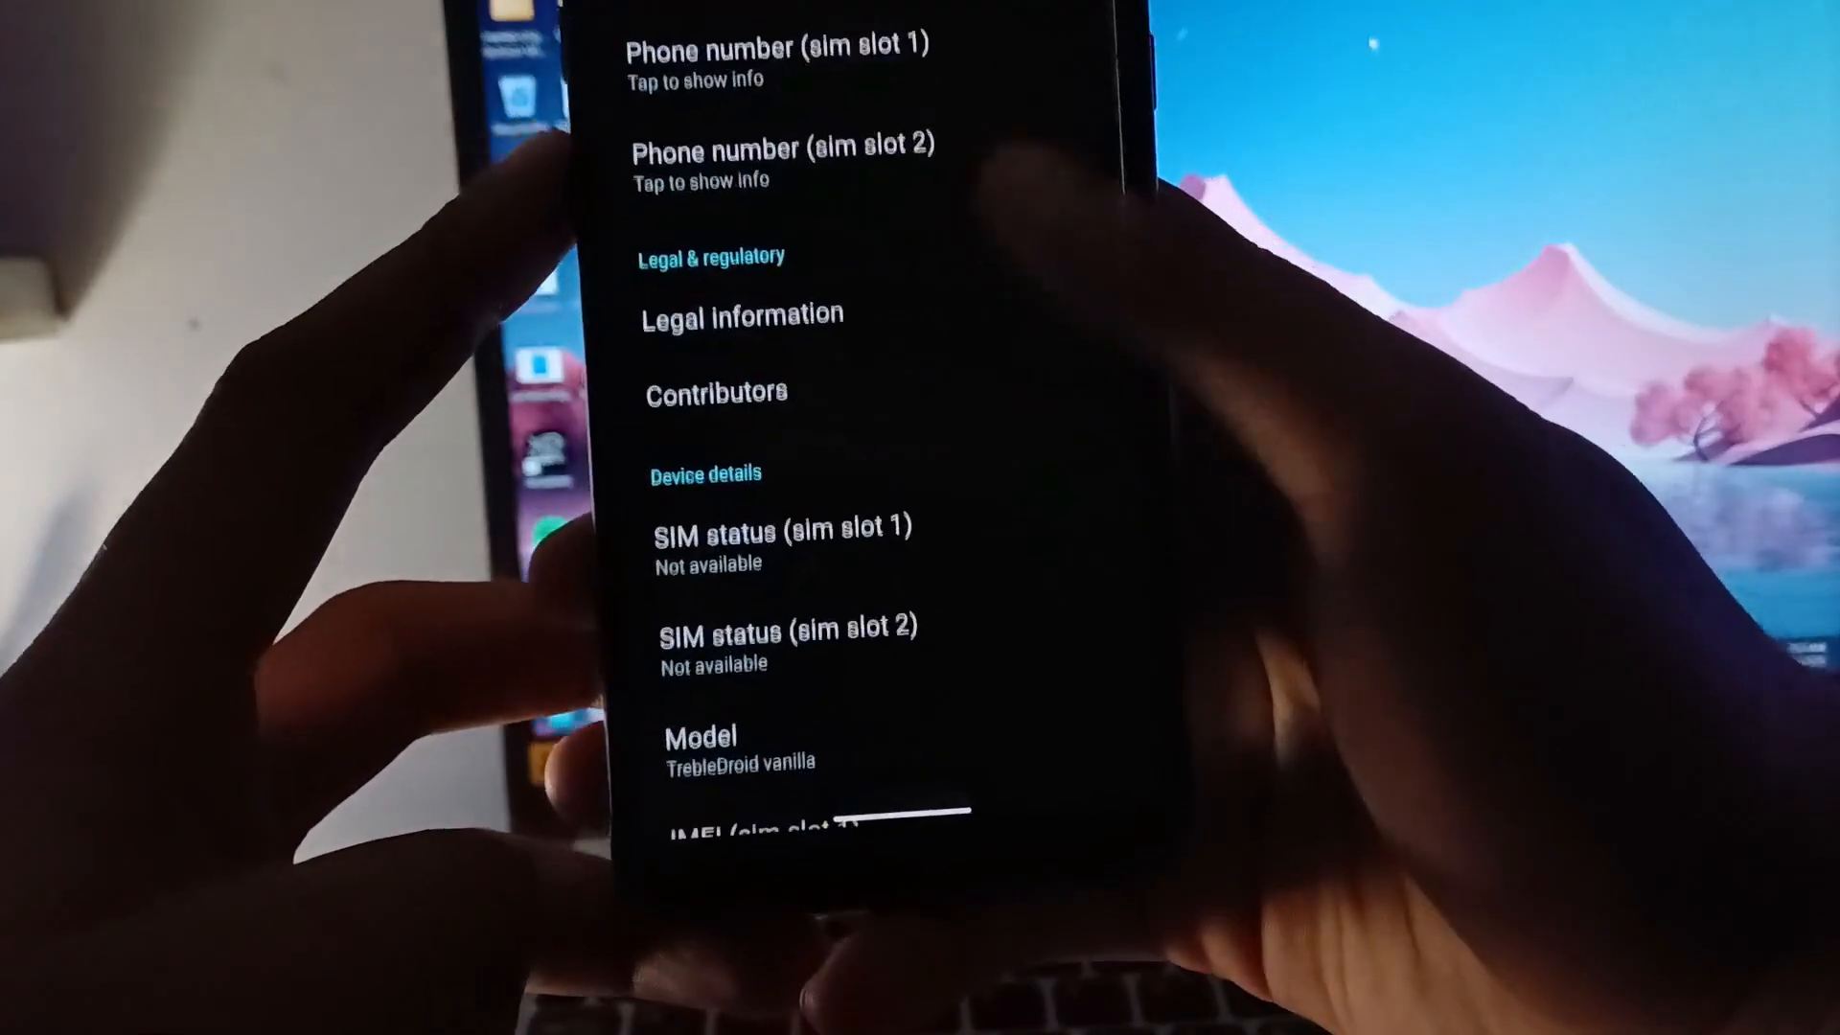
scroll(down, 3)
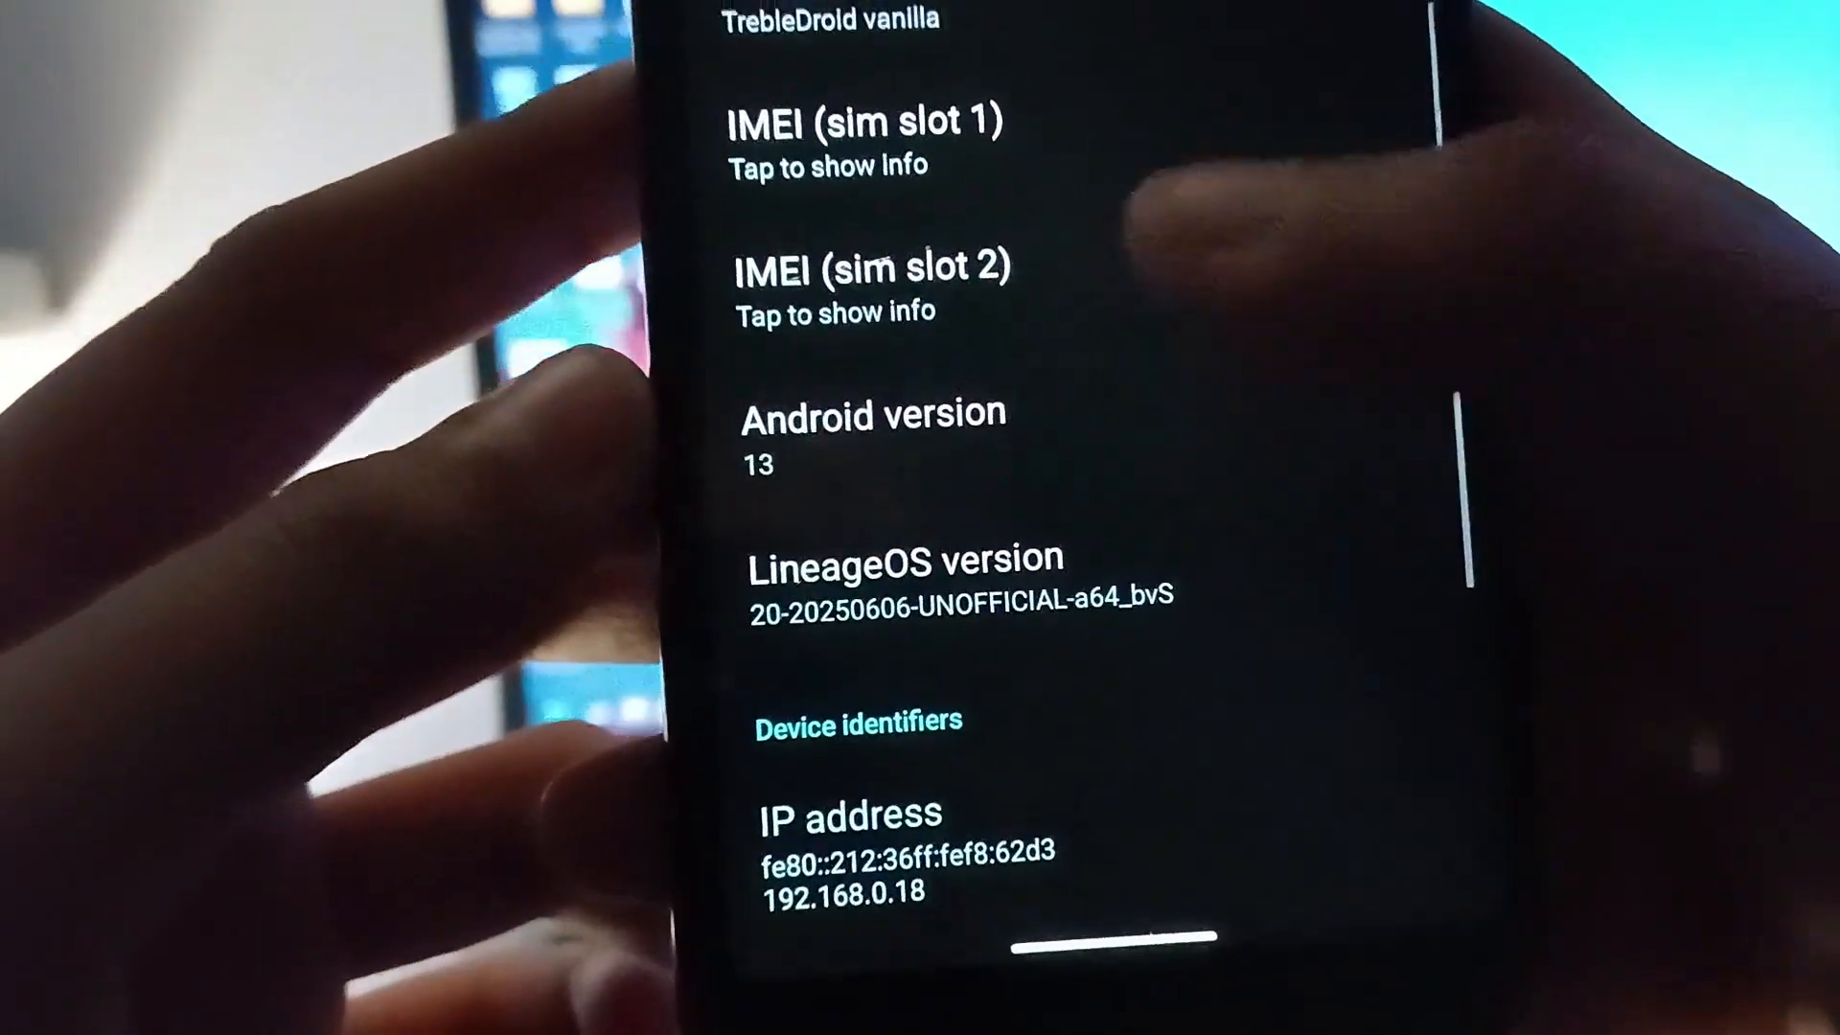
click(873, 414)
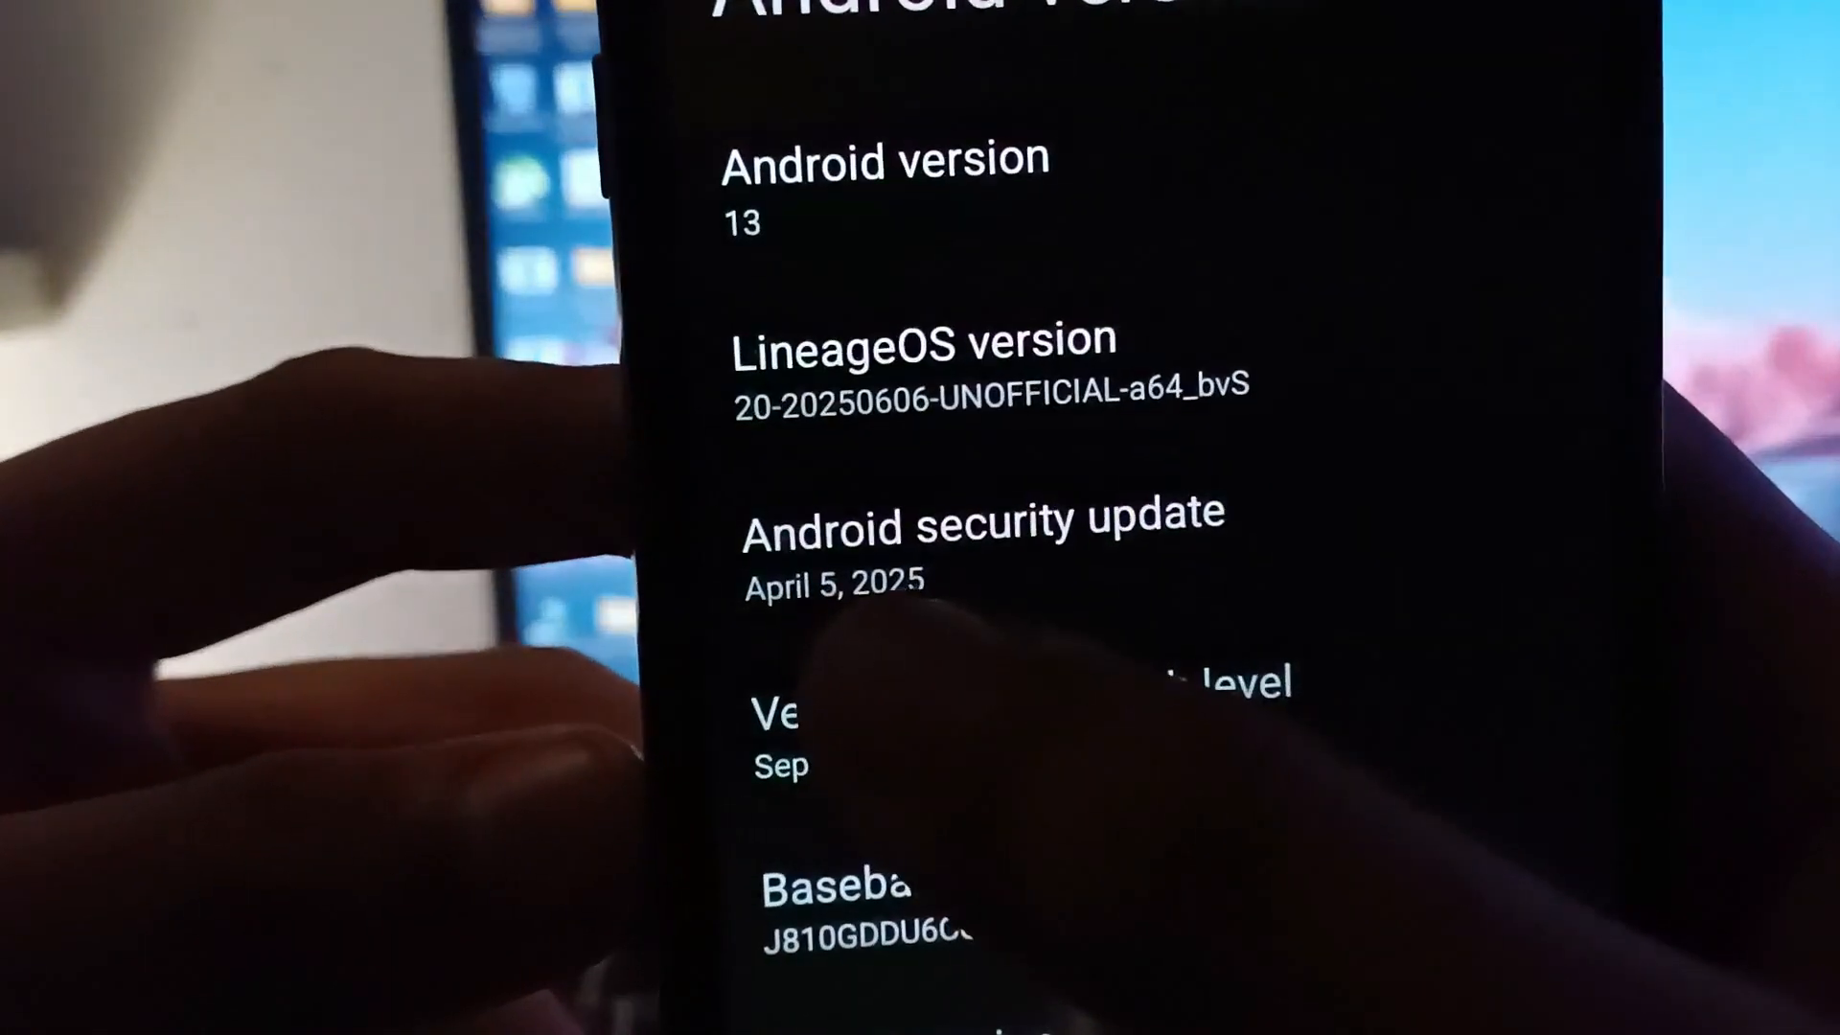
scroll(down, 3)
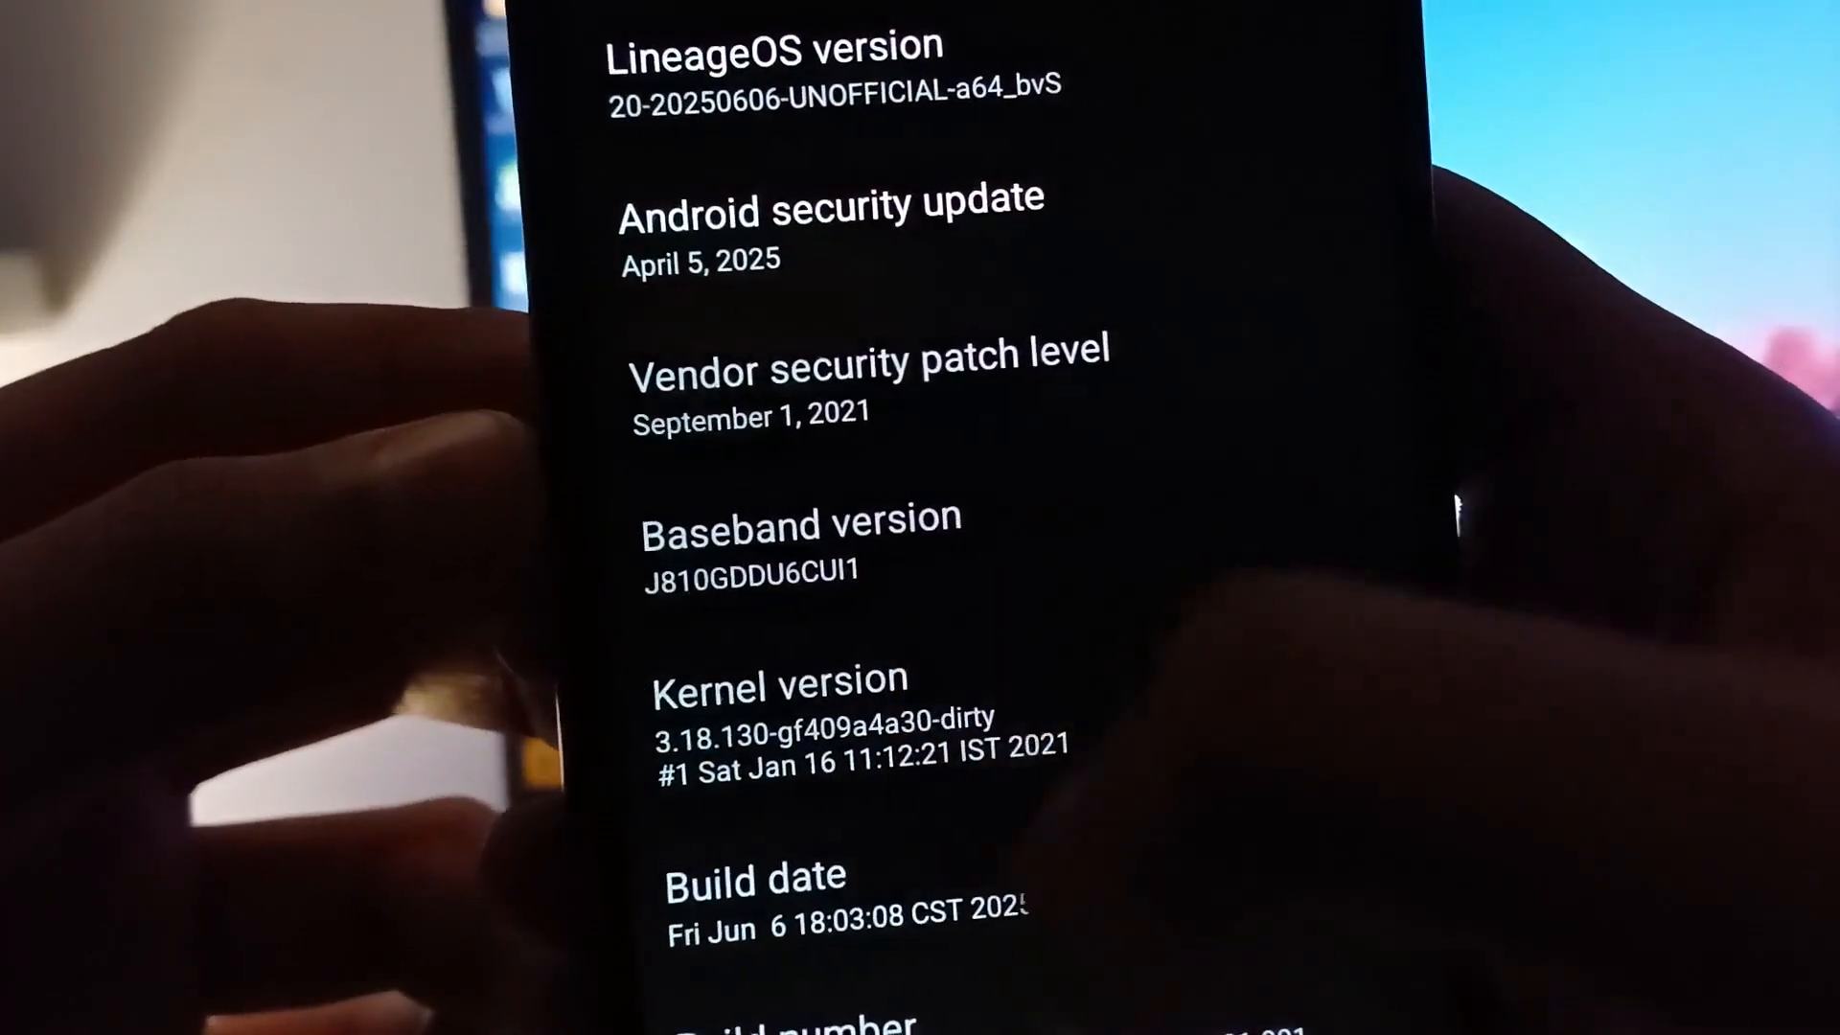
scroll(down, 3)
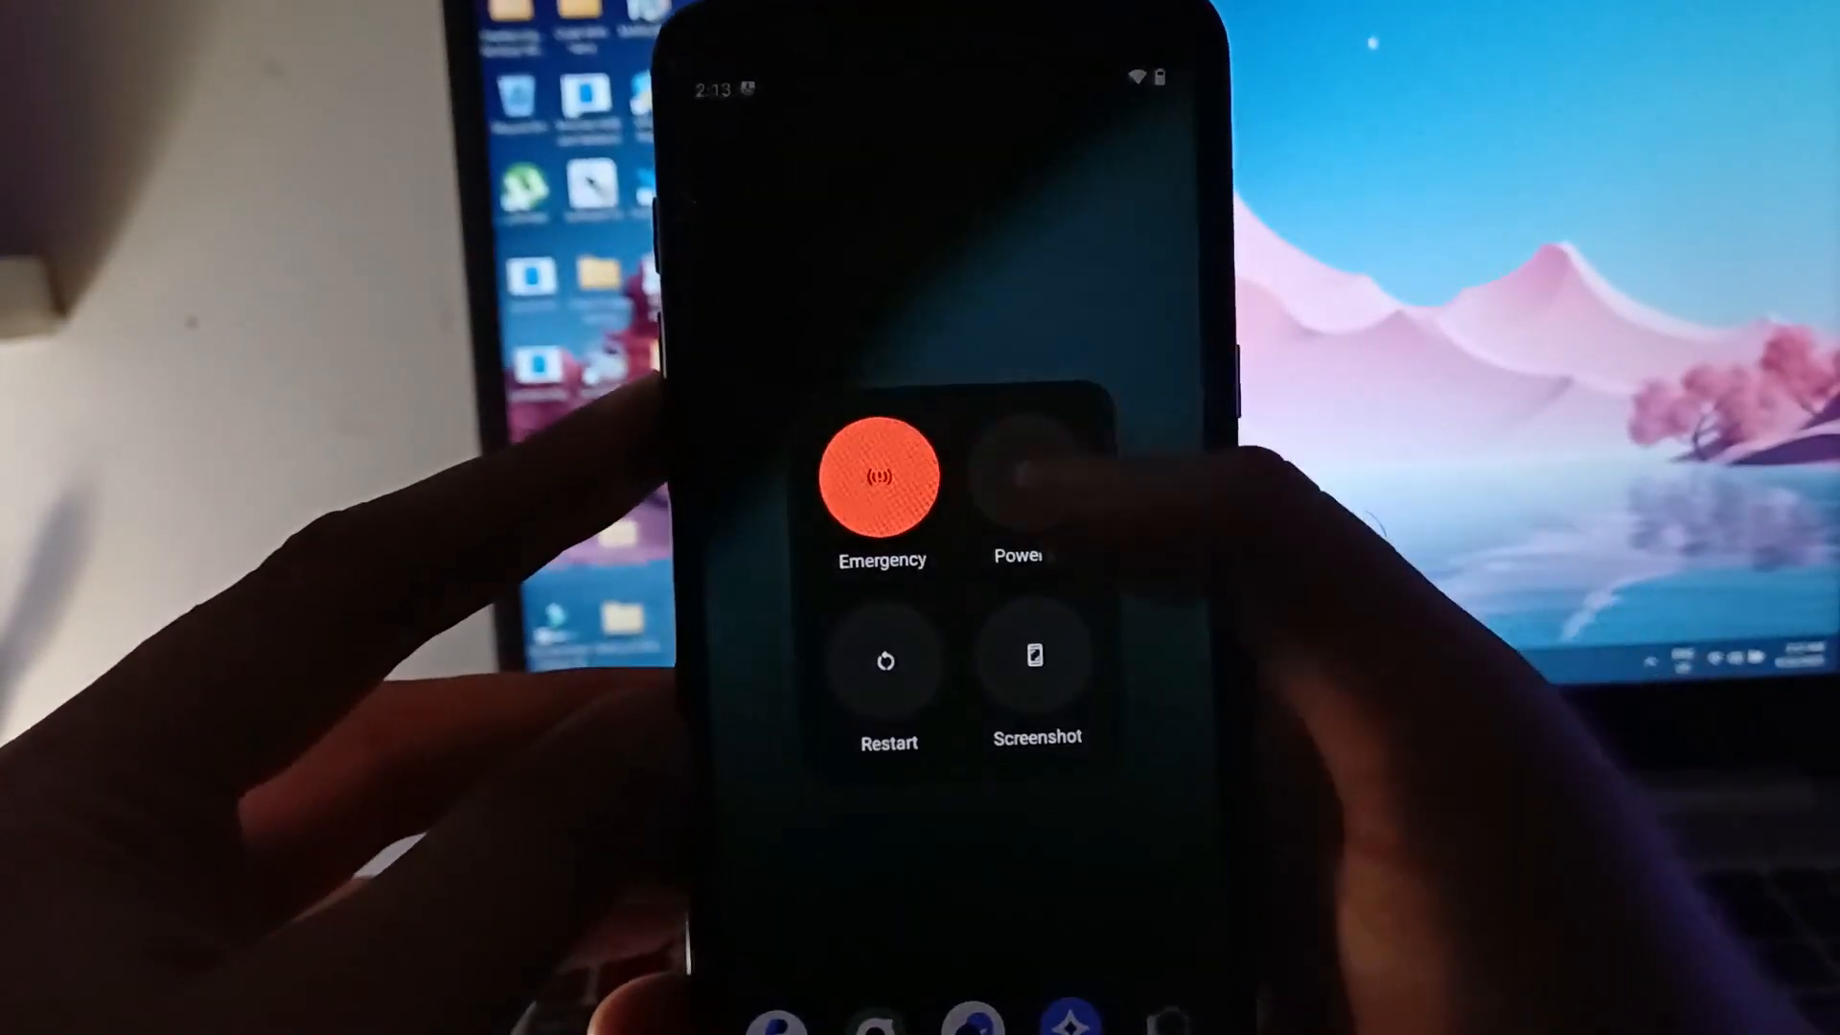
Step: Choose Power off from the power menu to shut down the phone
click(1019, 481)
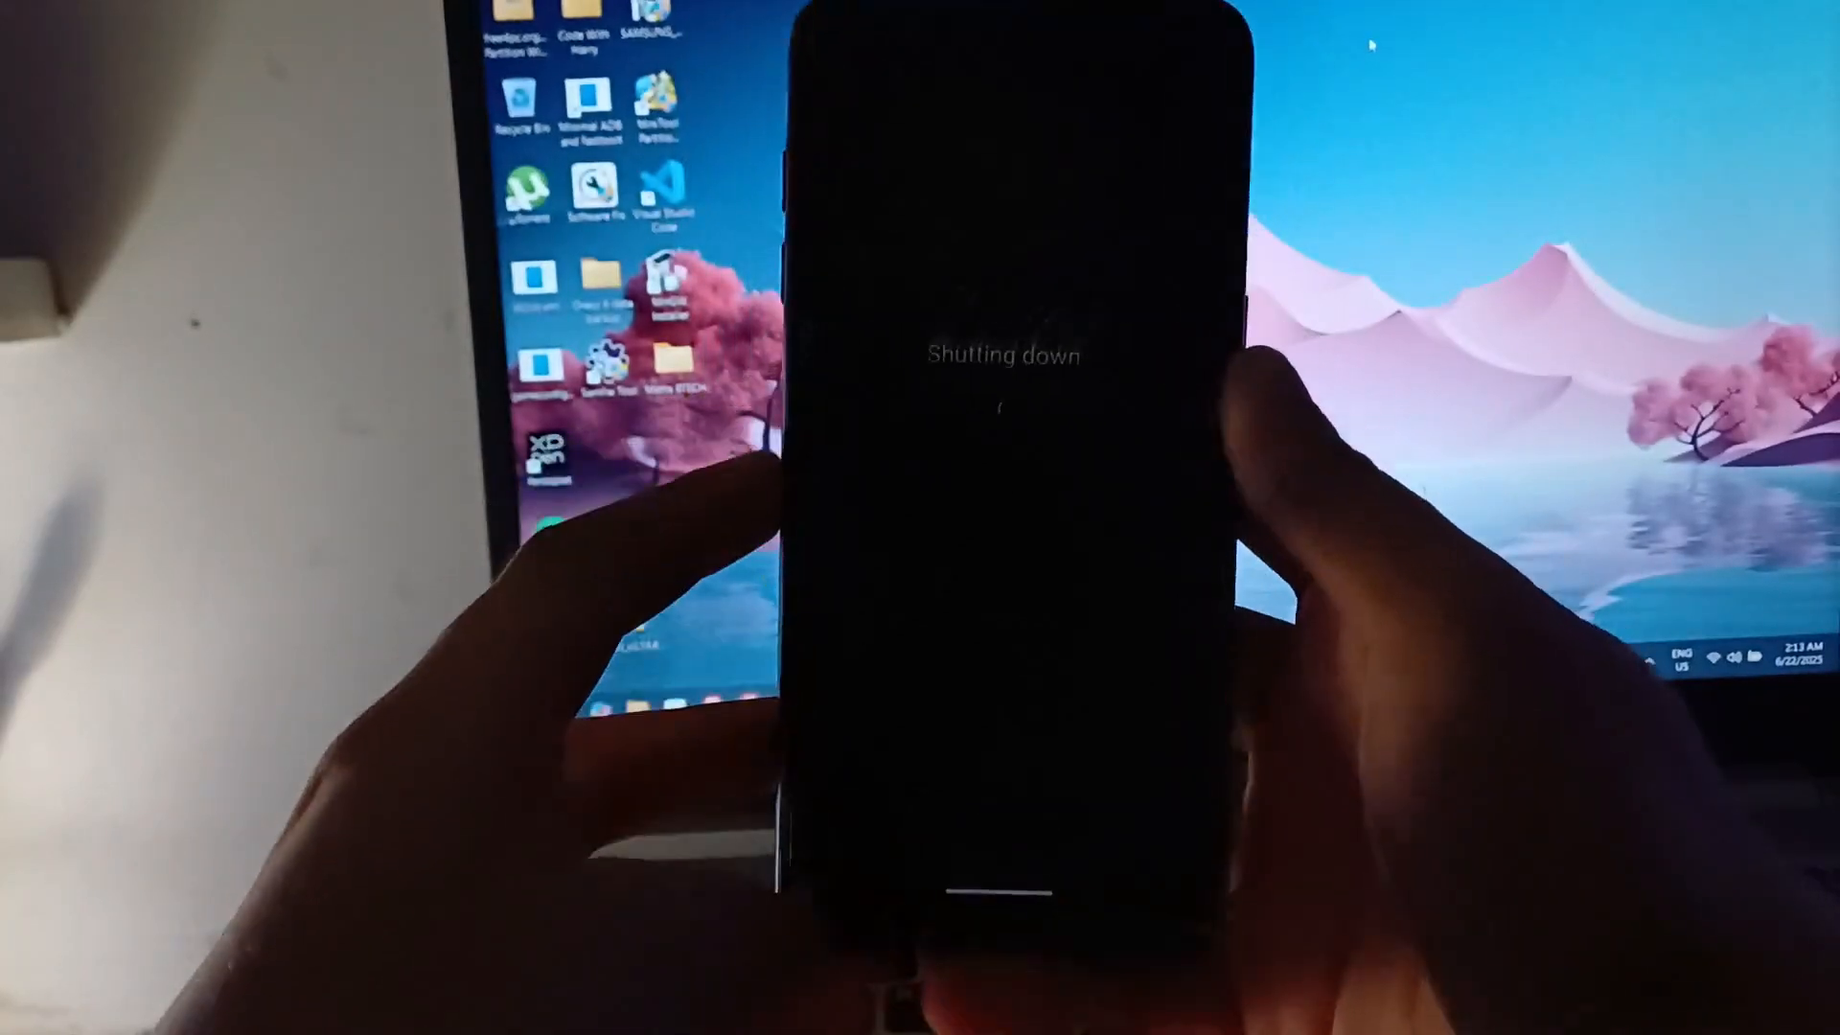